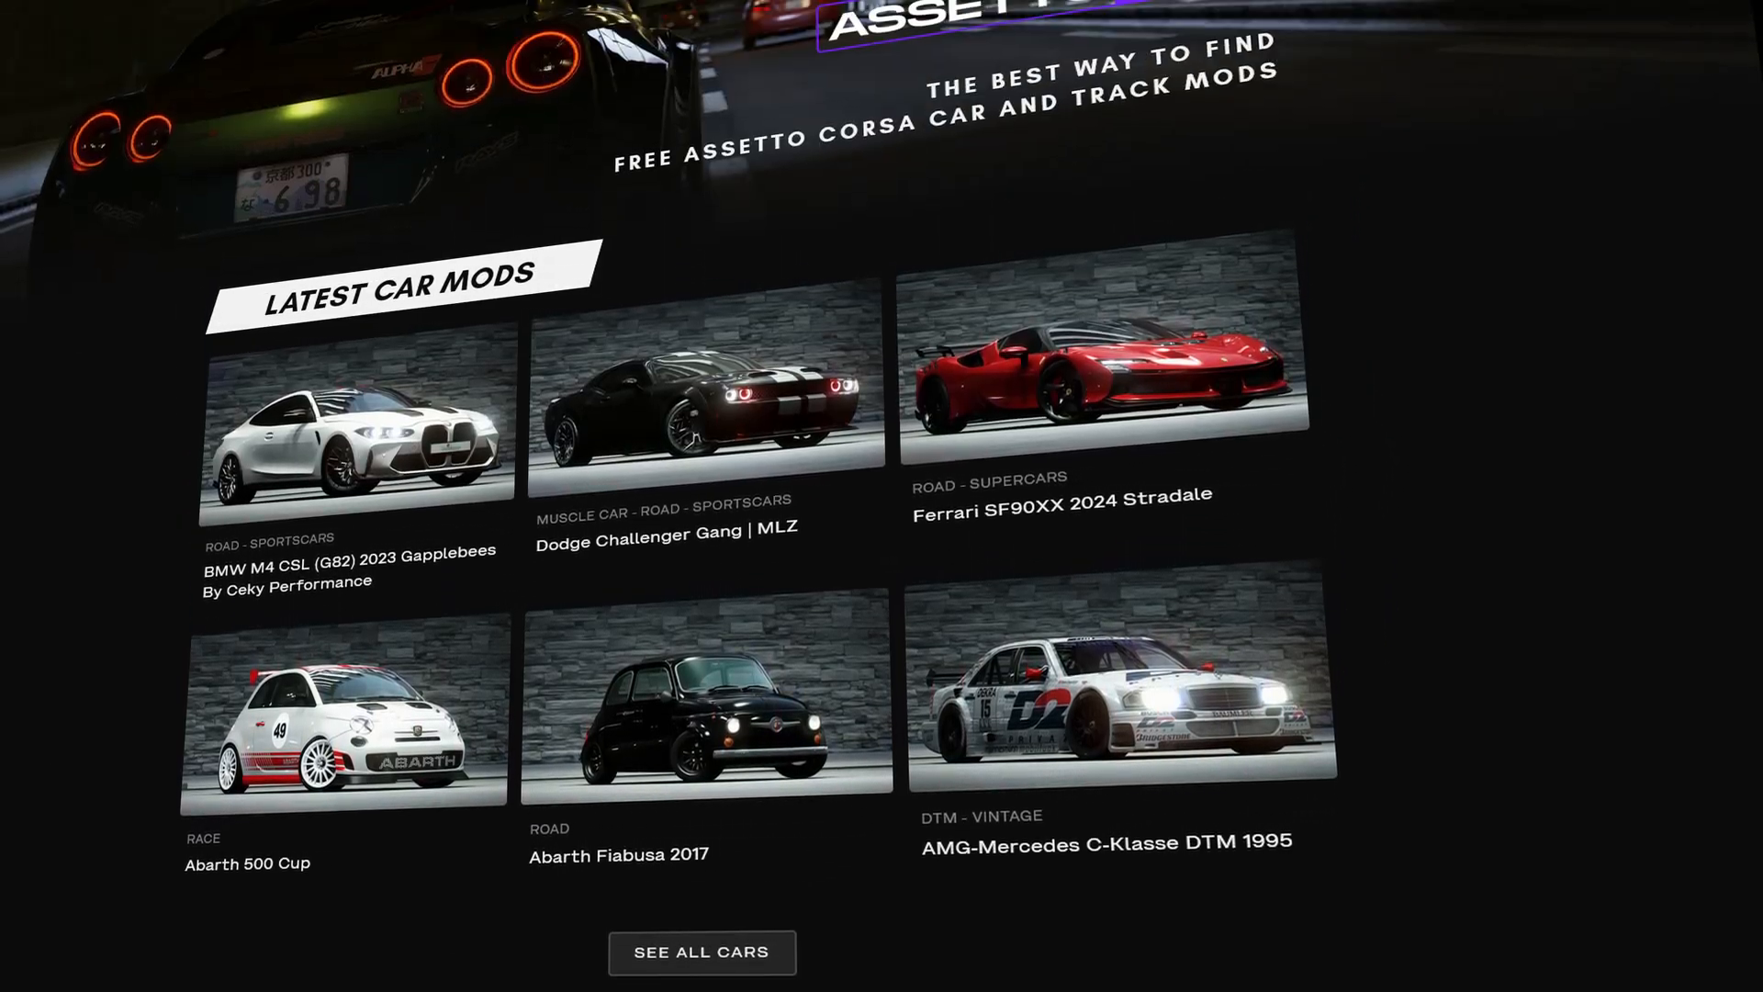
mouse_move(1214, 464)
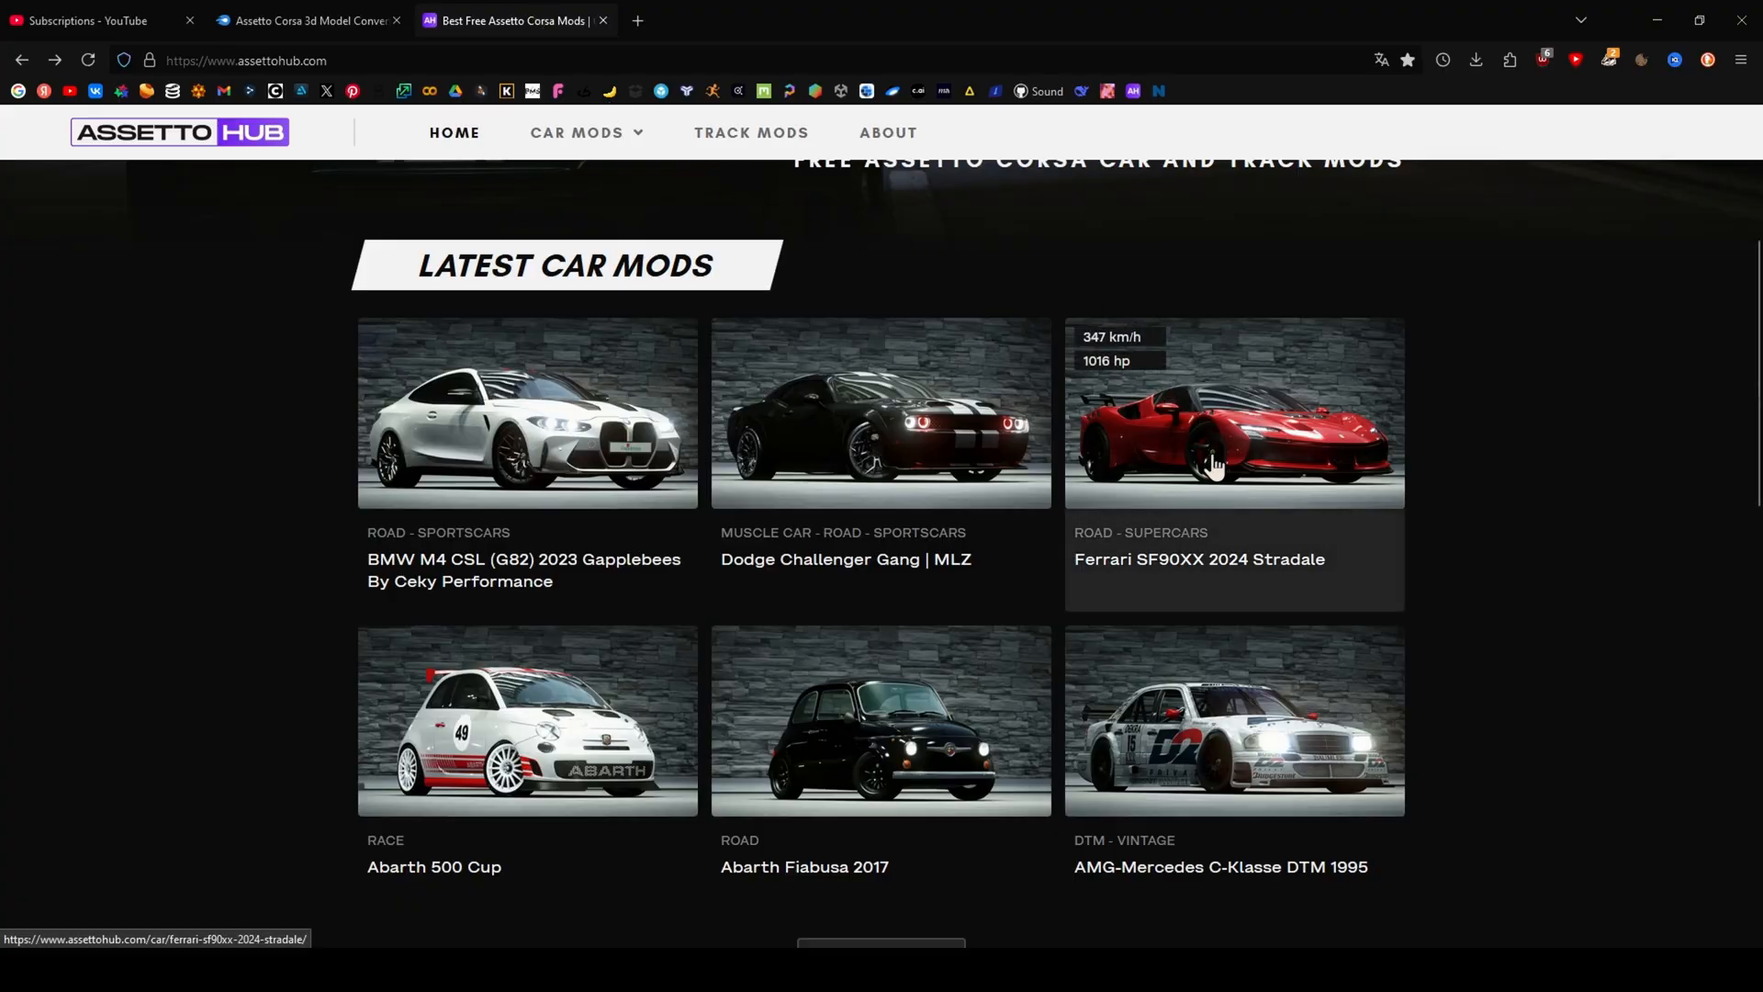
- Open the Ferrari SF90XX 2024 Stradale mod page from Latest Car Mods and look through it
left_click(1234, 413)
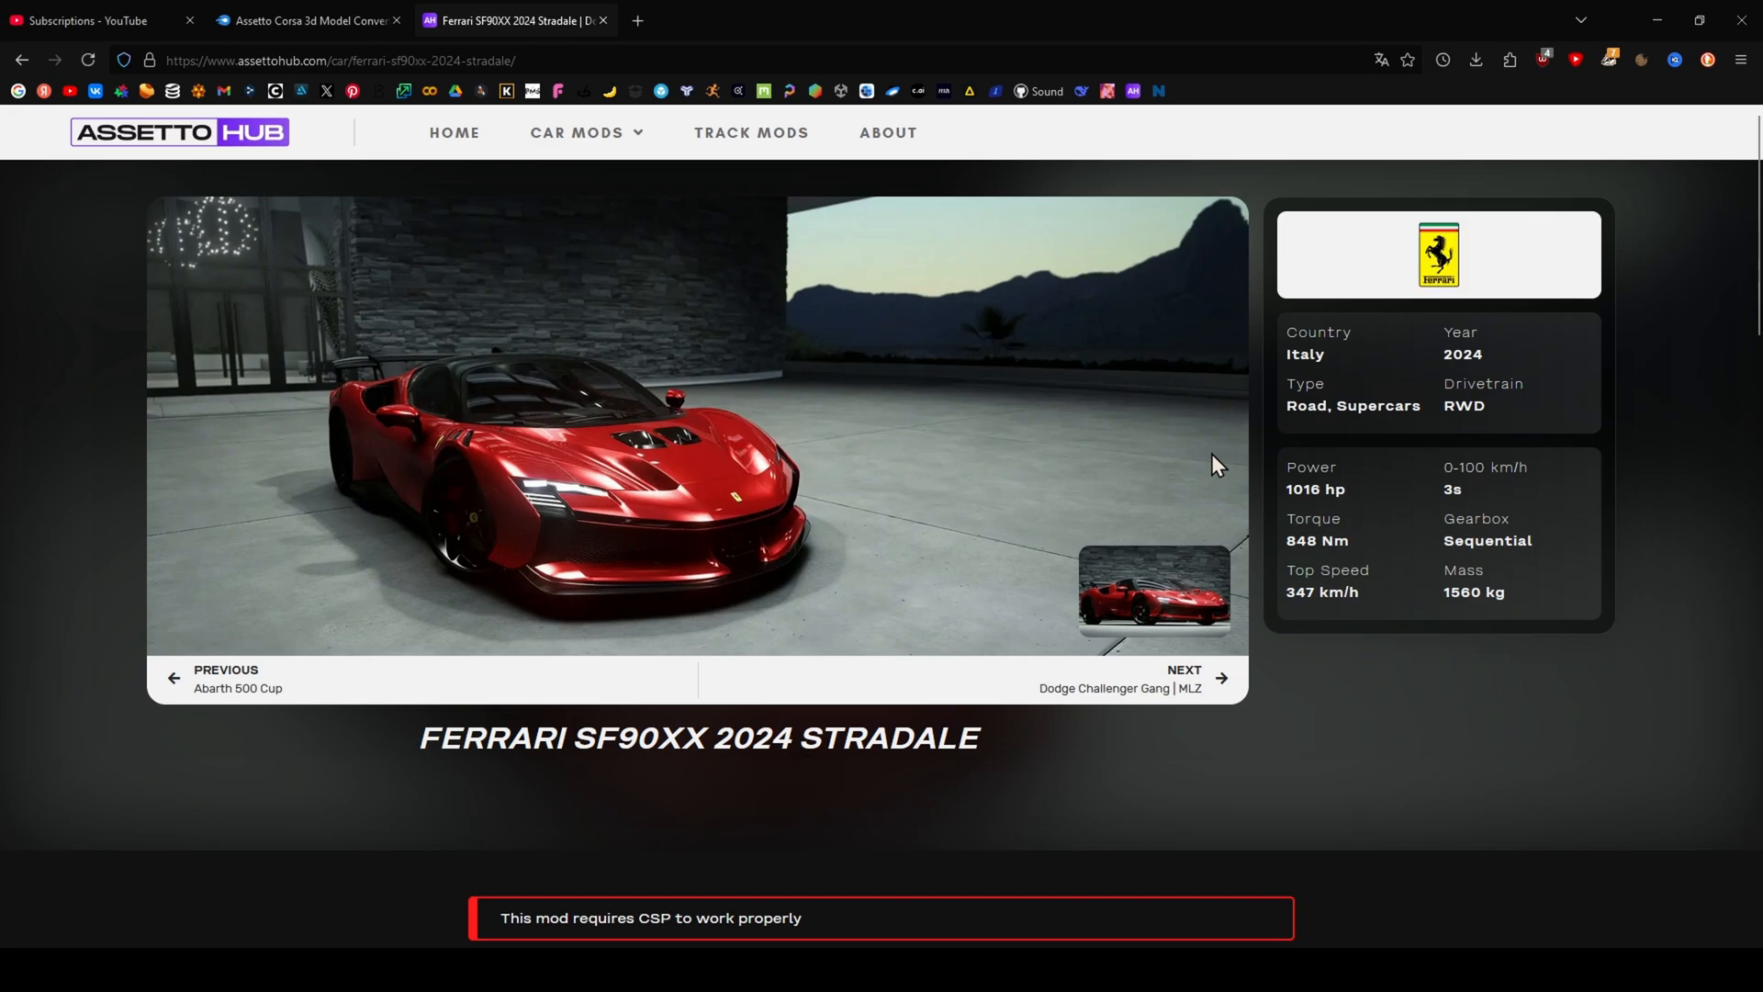
scroll("down", 3)
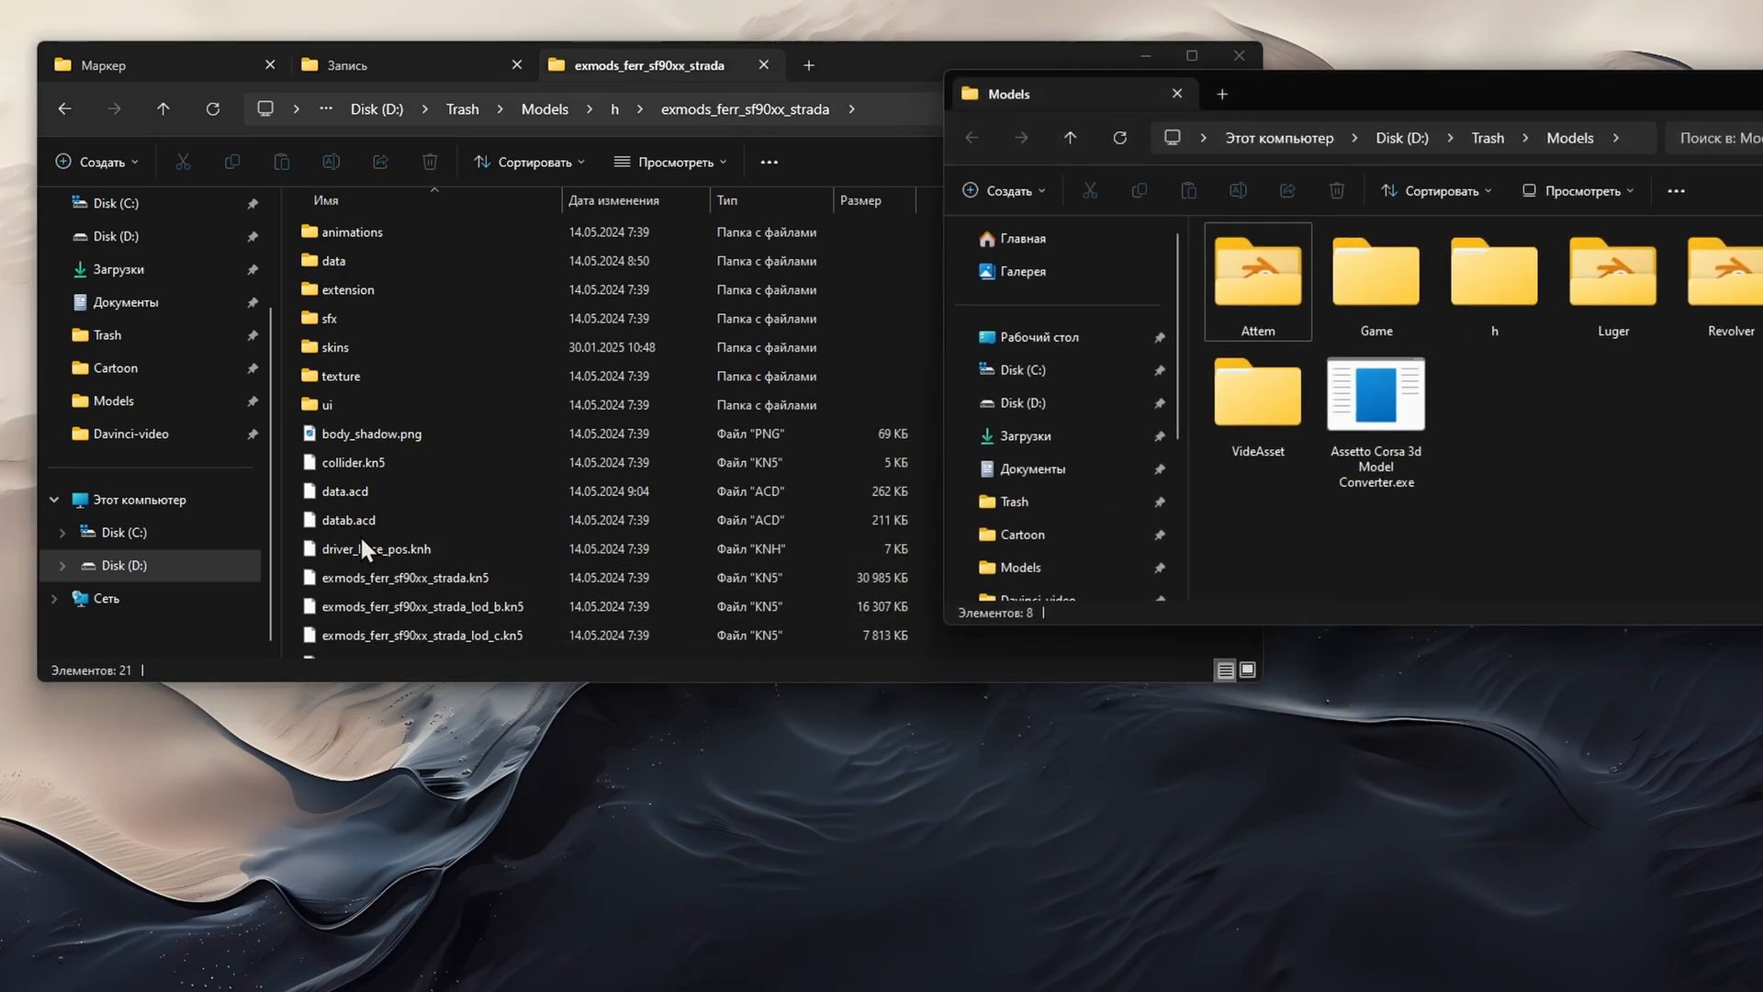
- Convert exmods_ferr_sf90xx_strada.kn5 with the Assetto Corsa 3d Model Converter and select the resulting OBJ
left_click(404, 577)
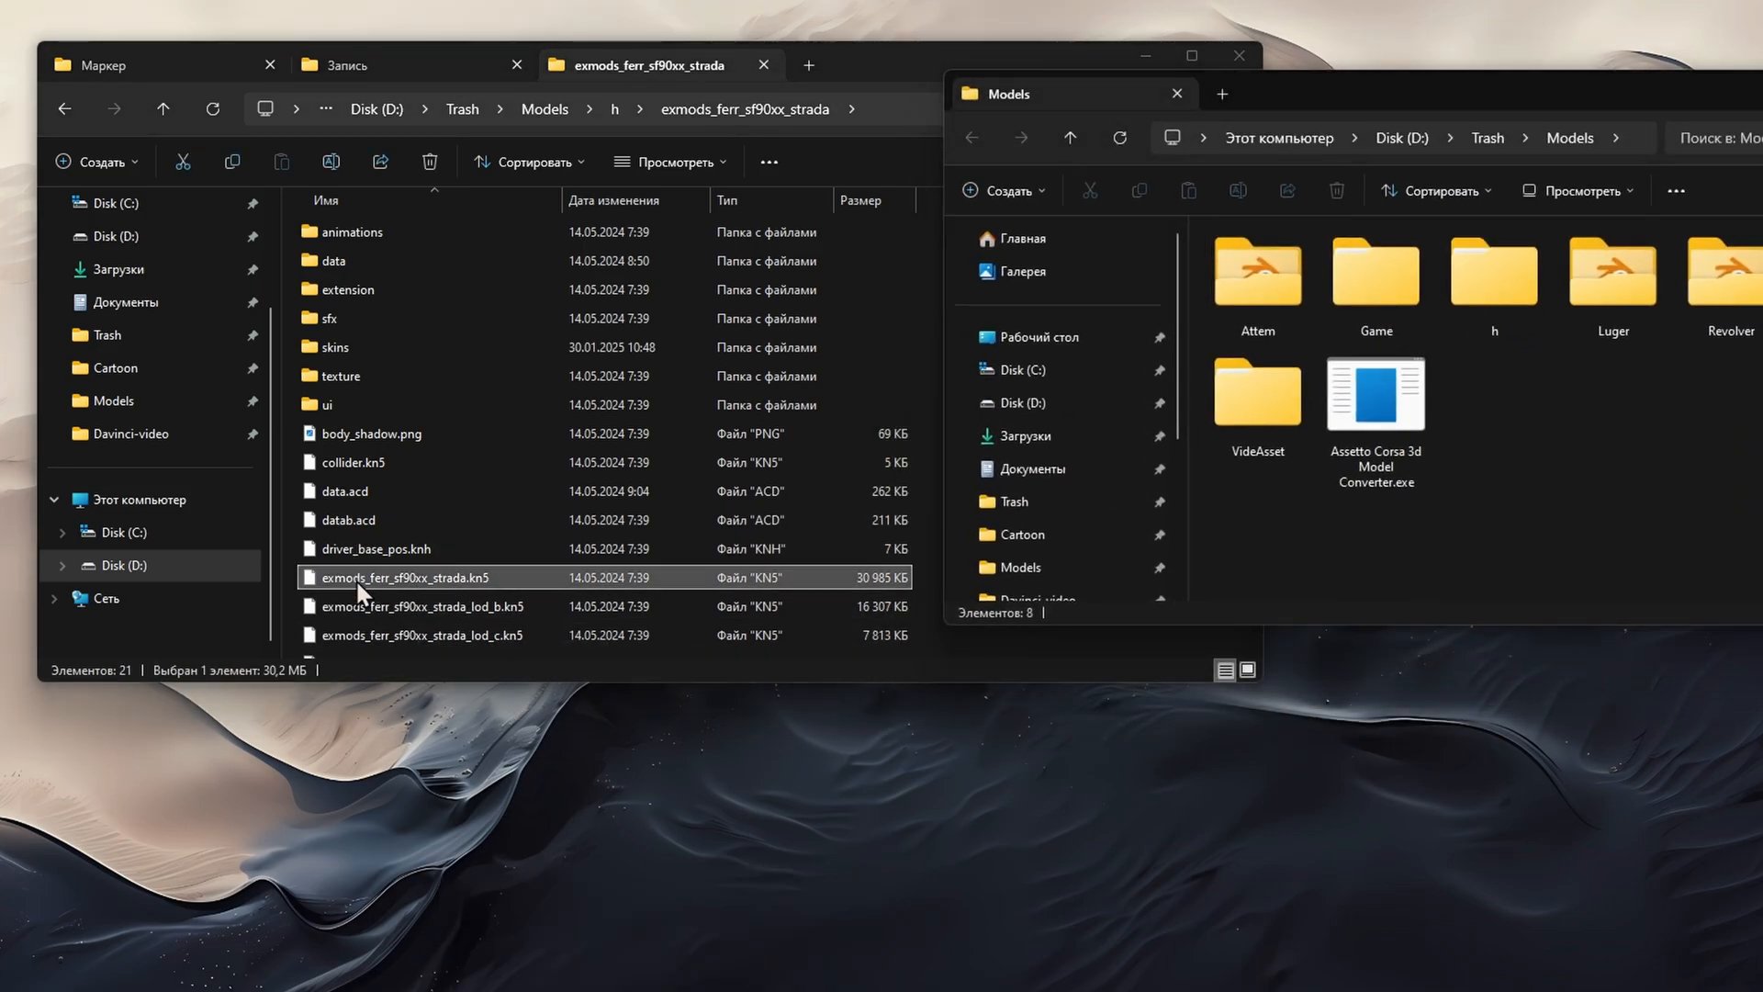
double_click(1374, 393)
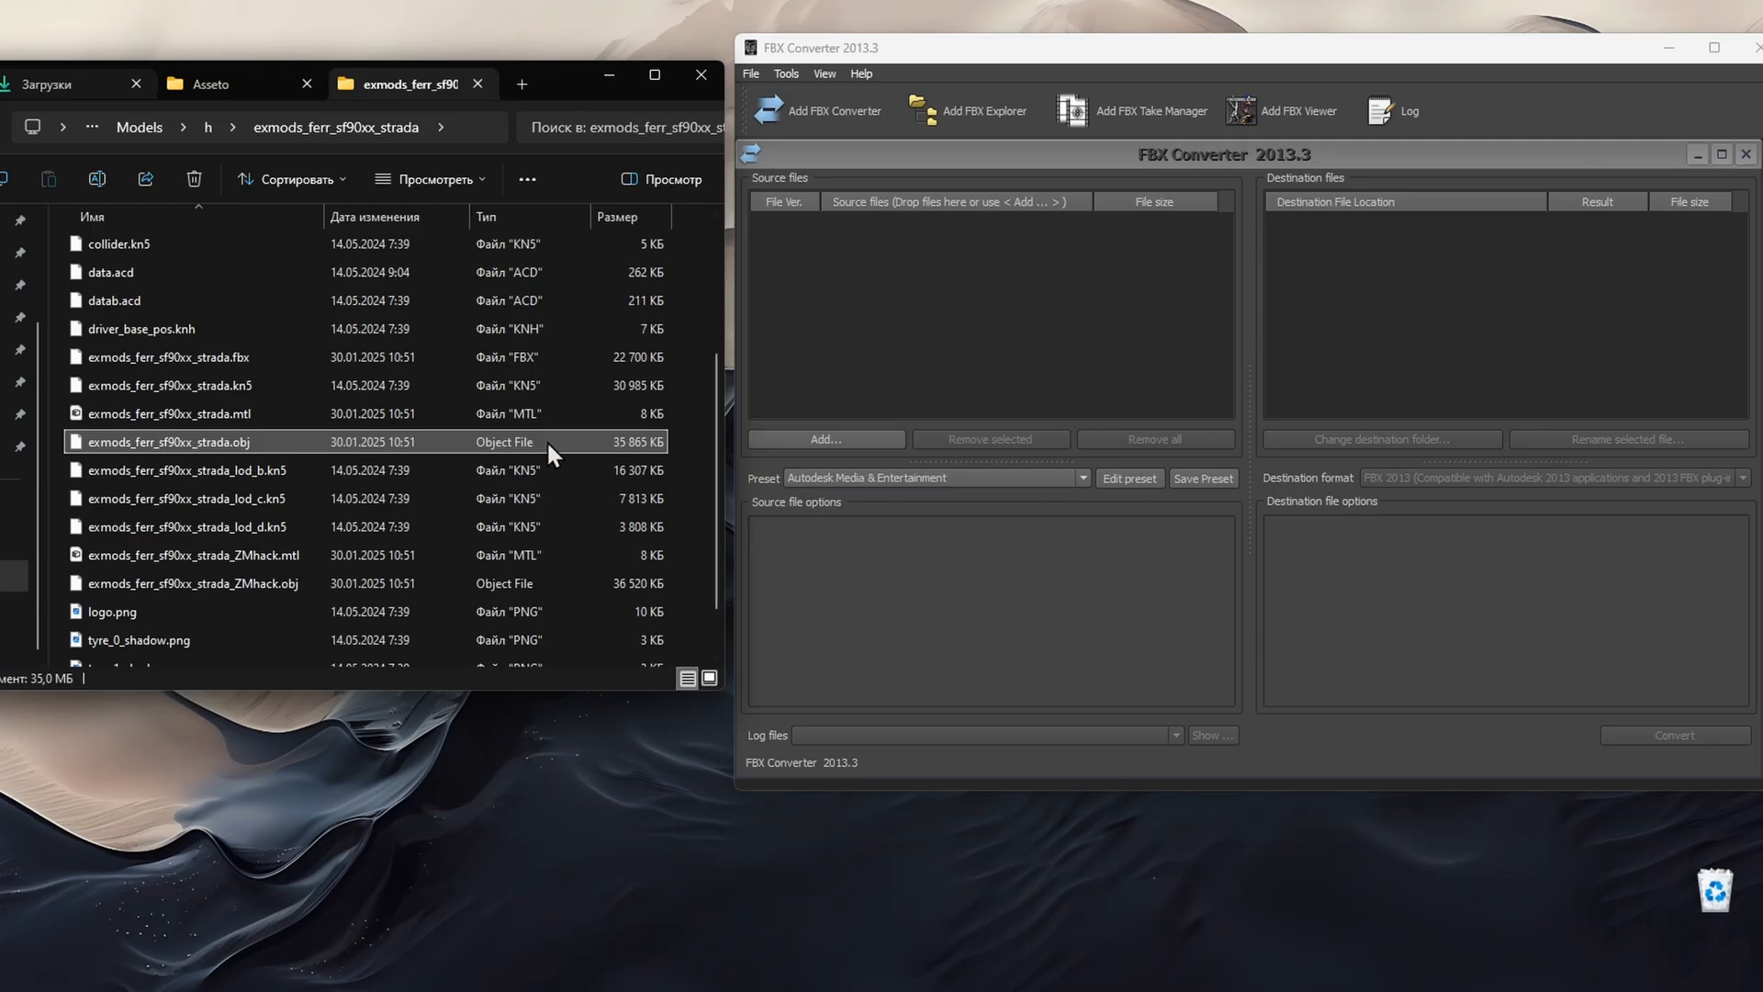
left_click(167, 357)
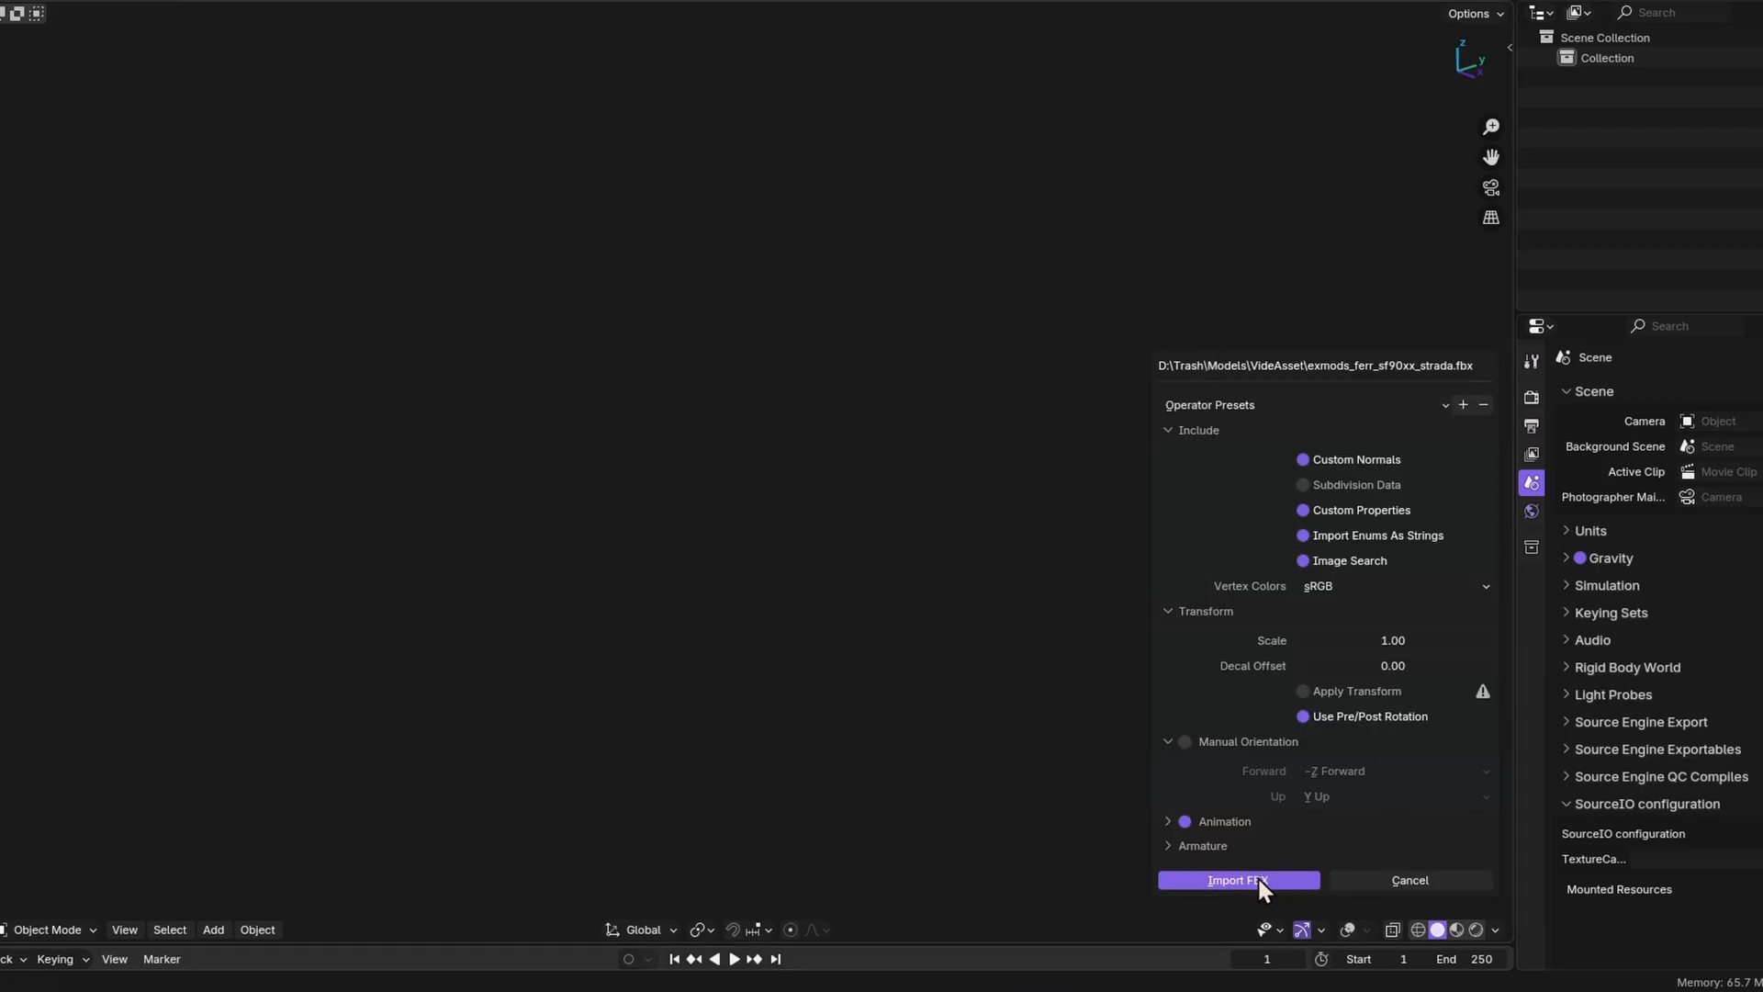
- Import exmods_ferr_sf90xx_strada.fbx and briefly edit the Trunk_Coloured.001 mesh in Edit Mode
left_click(1236, 880)
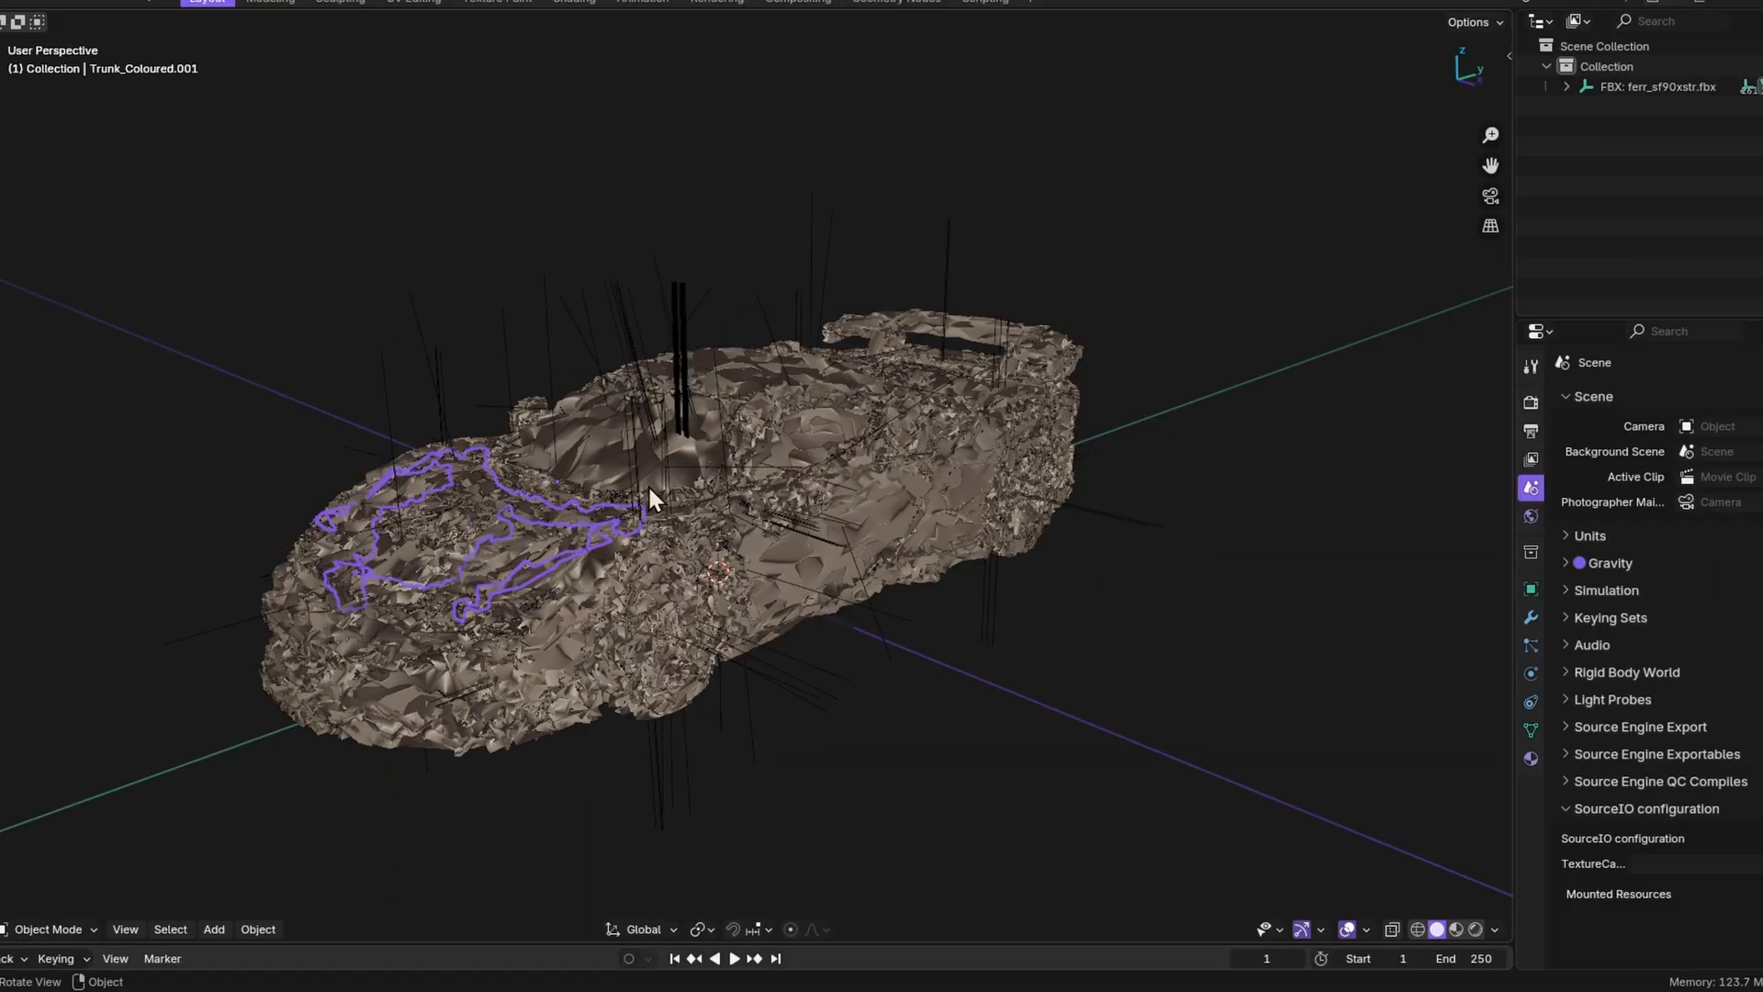
key("Tab")
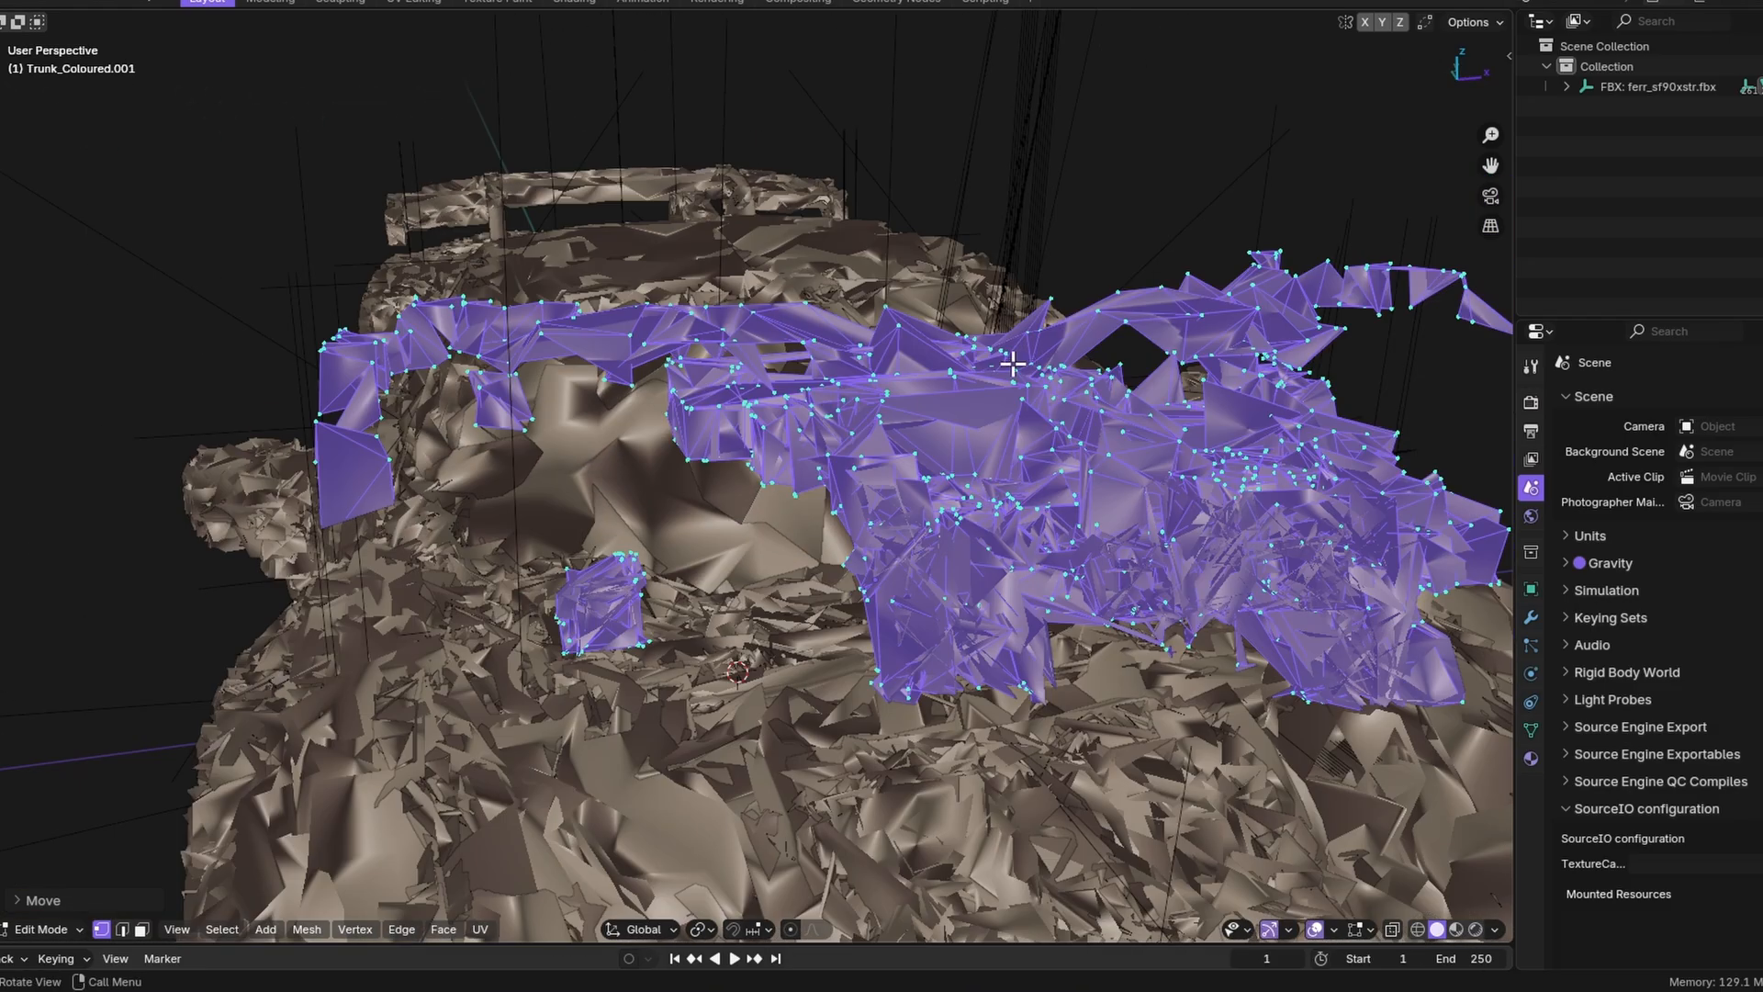
key("Tab")
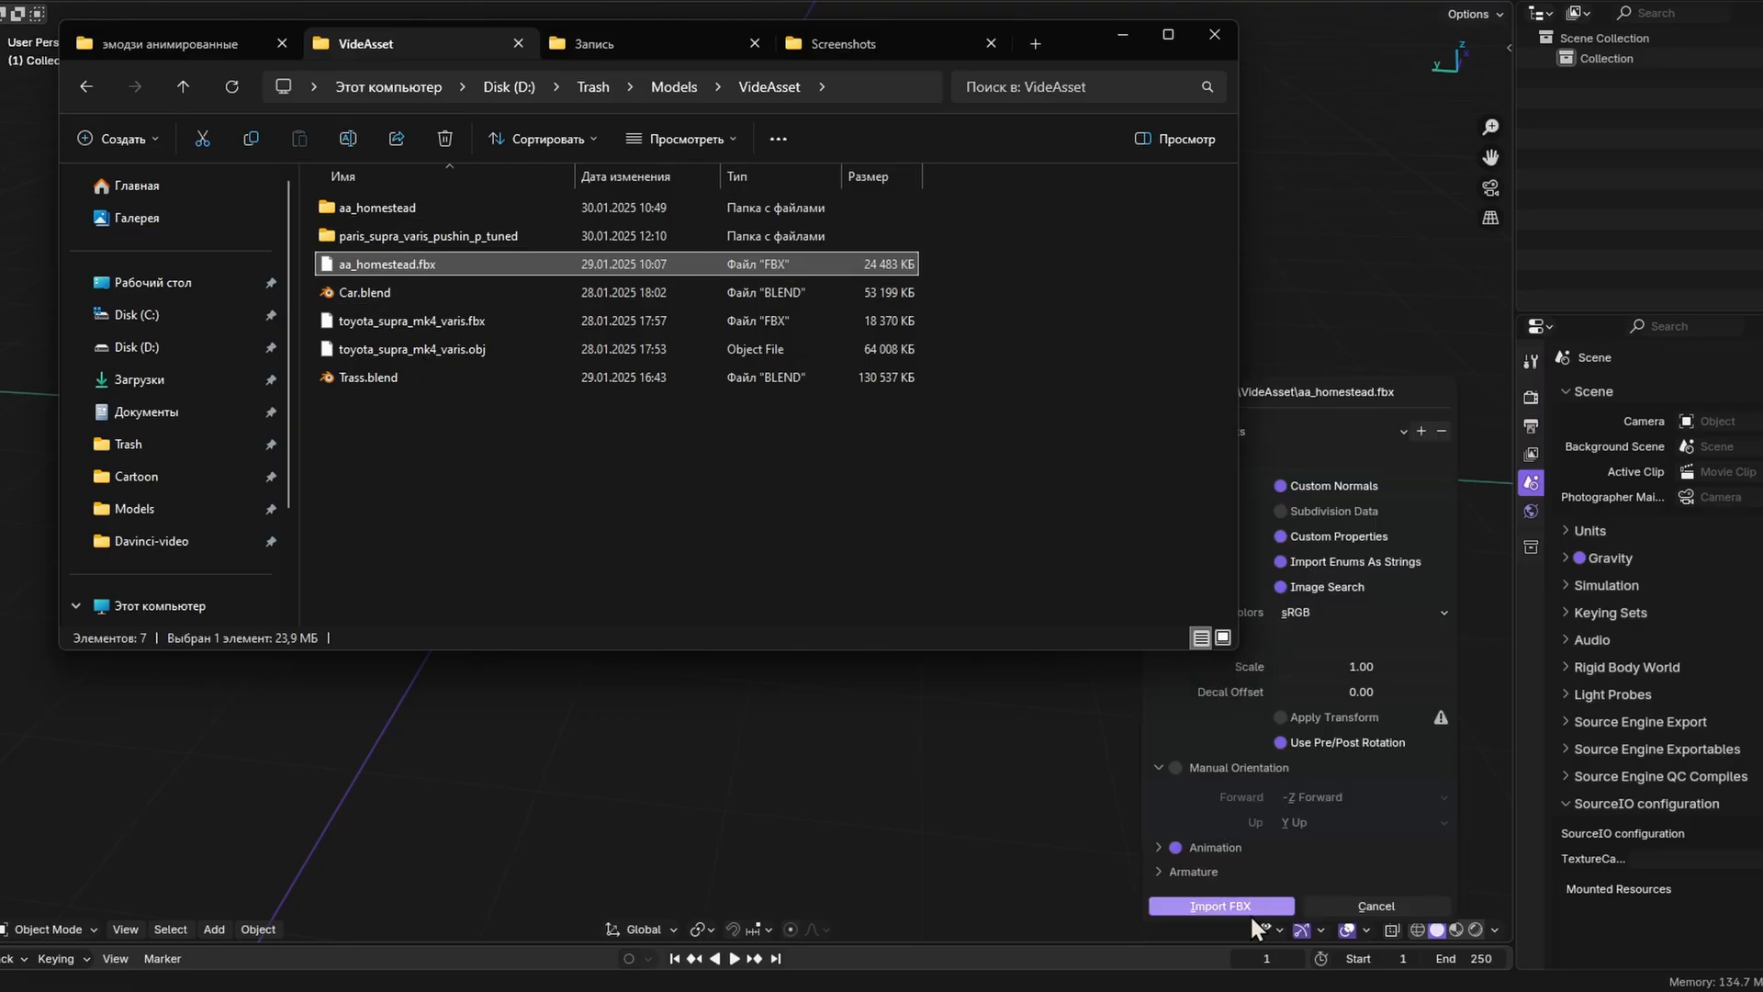
- Import aa_homestead.fbx and show the track textured in Material Preview shading
left_click(1219, 905)
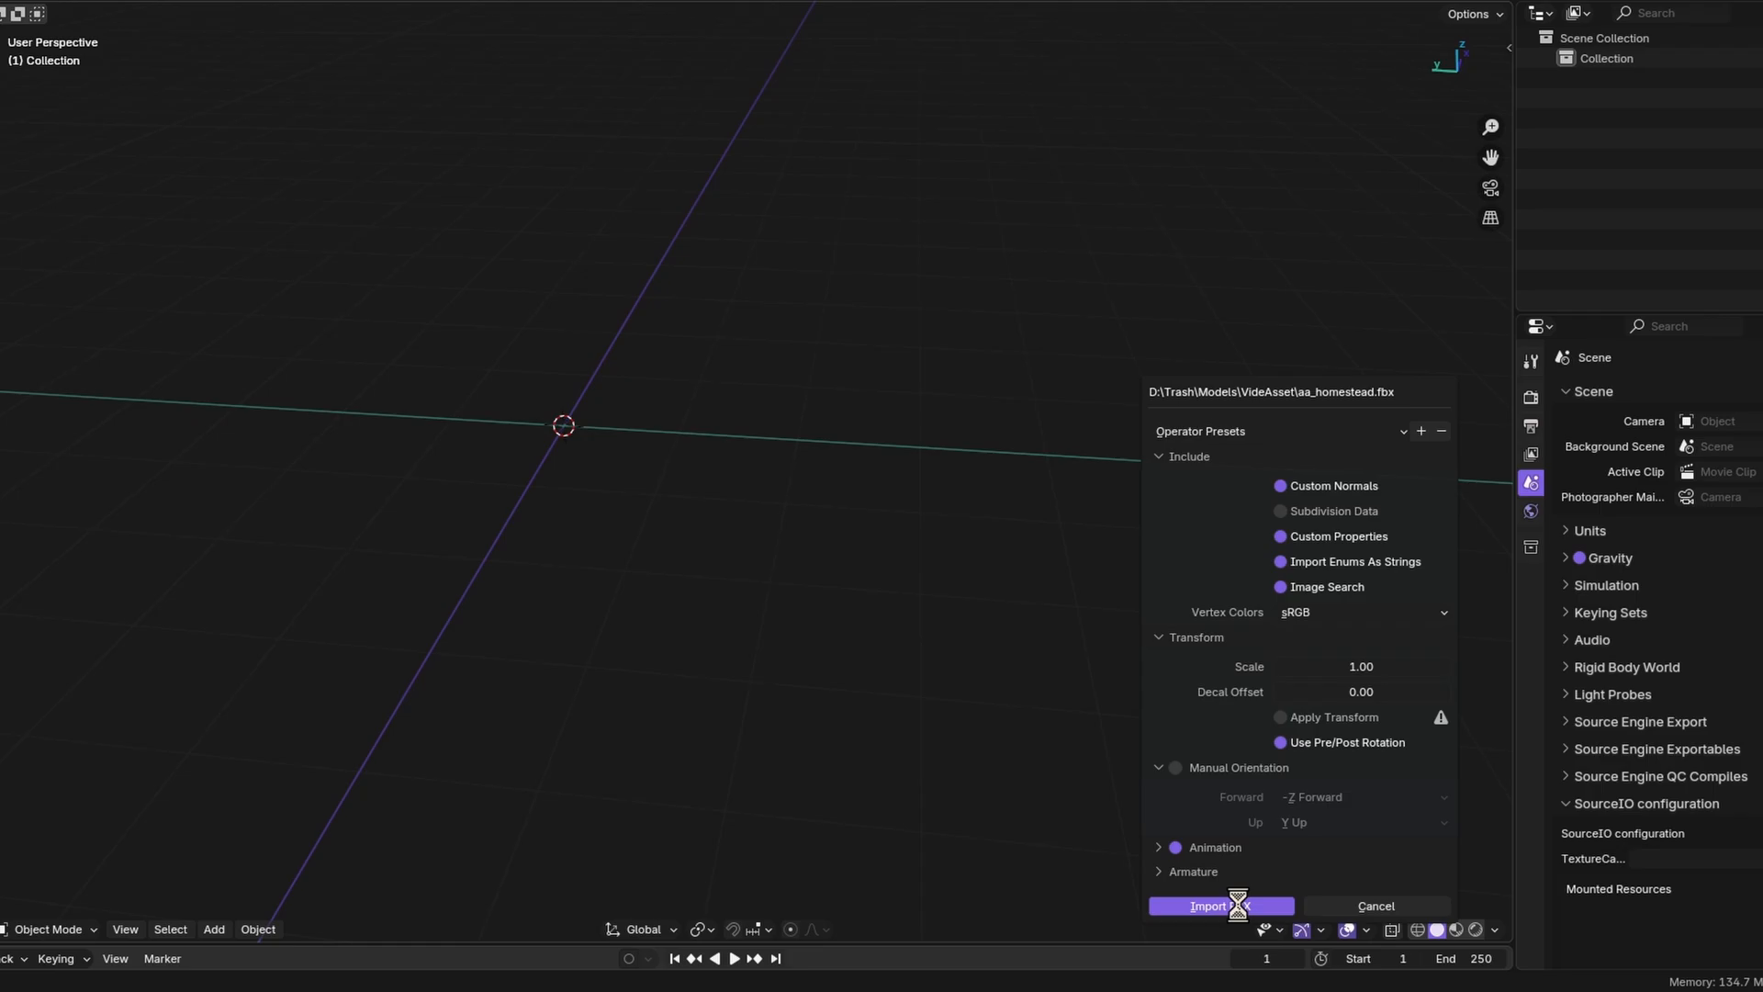
left_click(1209, 905)
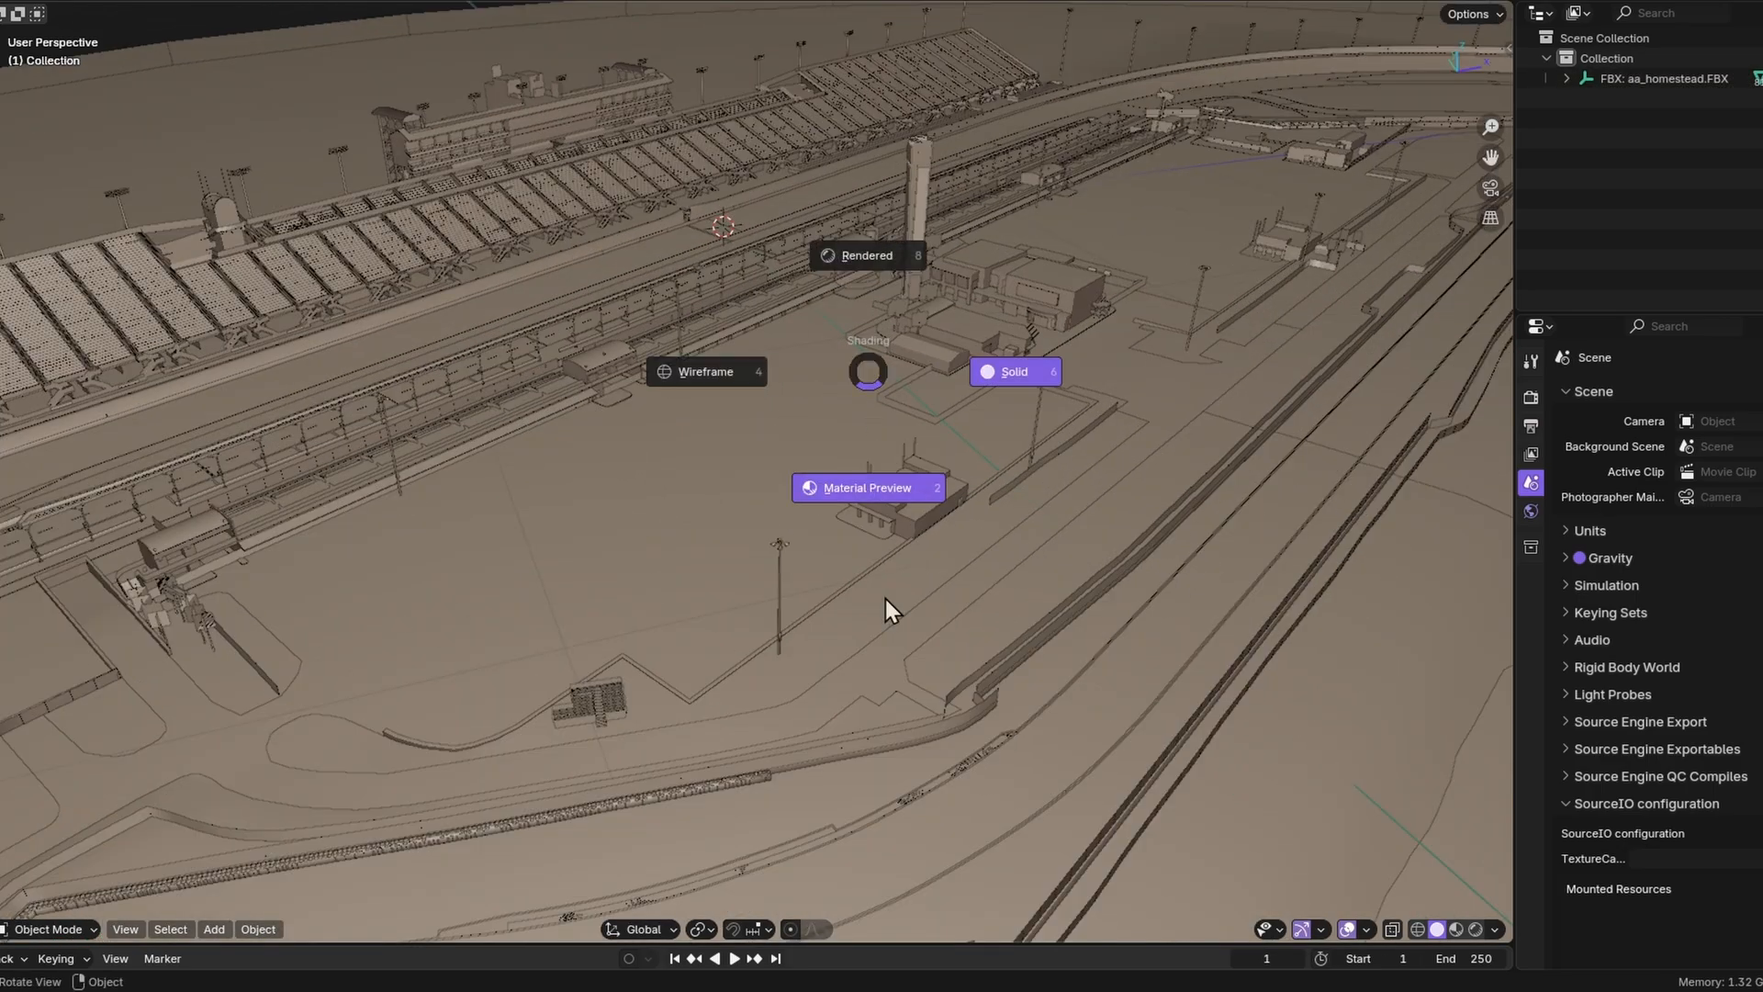
left_click(865, 486)
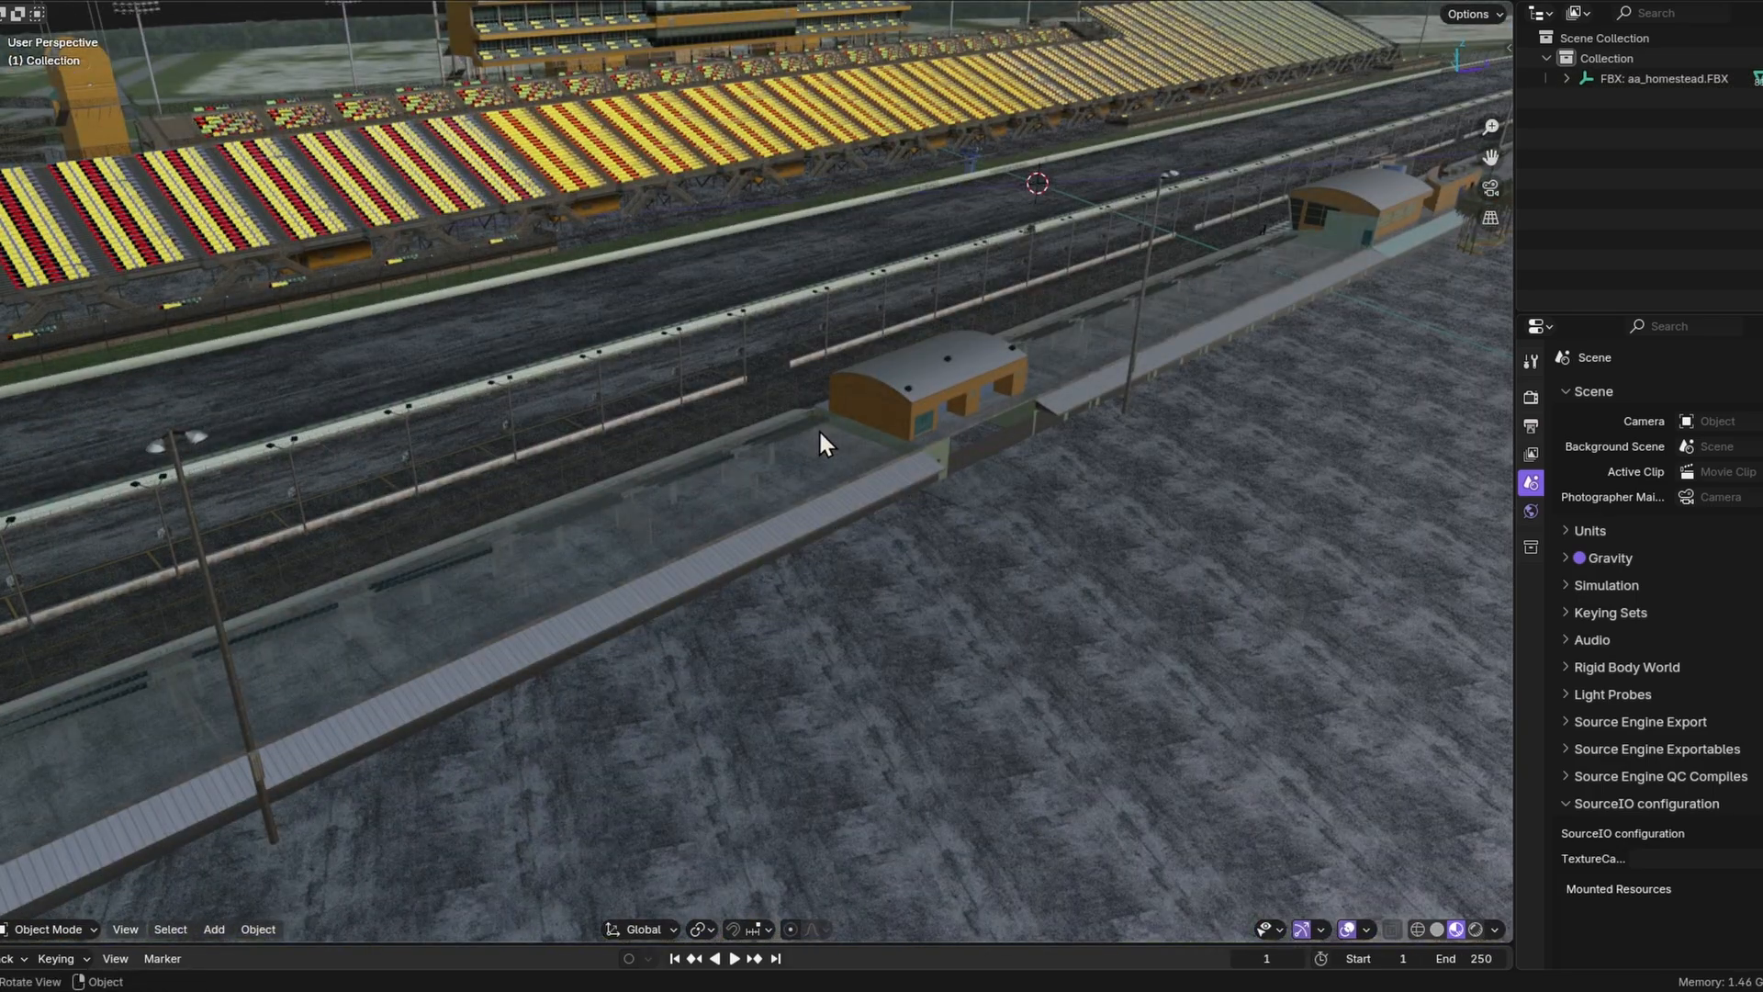